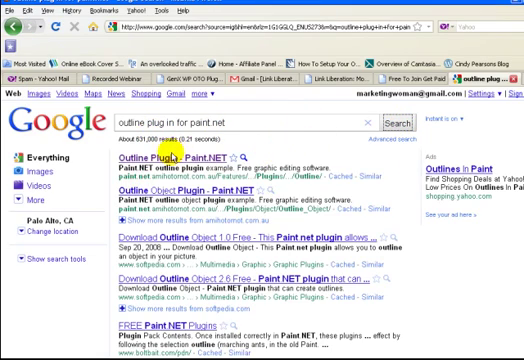
# - View the Outline Object plugin page on the Paint.NET forum and its settings preview
pyautogui.click(144, 156)
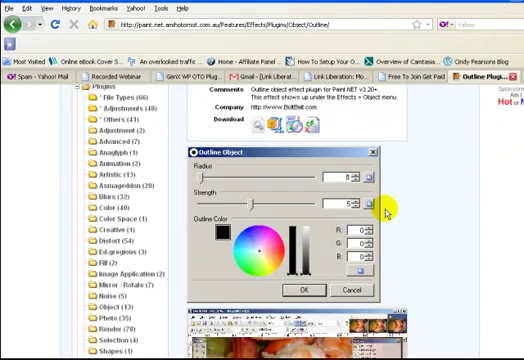
pyautogui.scroll(-3)
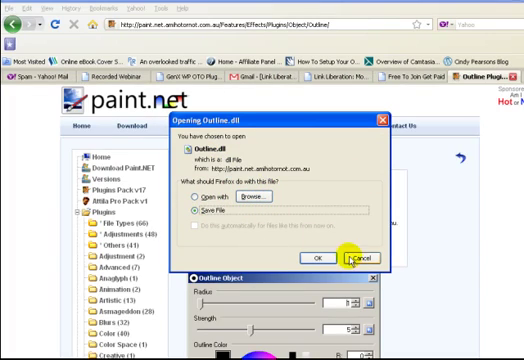
pyautogui.moveTo(336, 248)
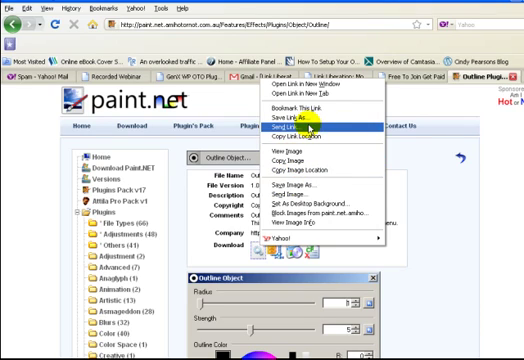
# - Save Outline.dll from its link, browsing toward Program Files > Paint.NET > Effects
pyautogui.click(288, 128)
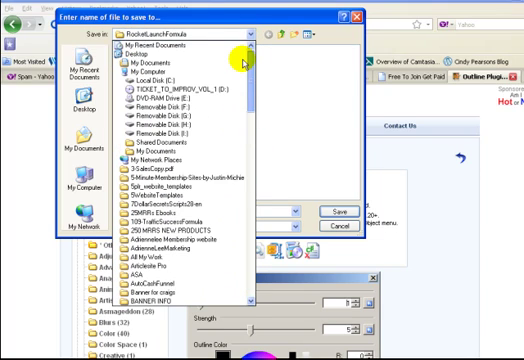
pyautogui.click(150, 78)
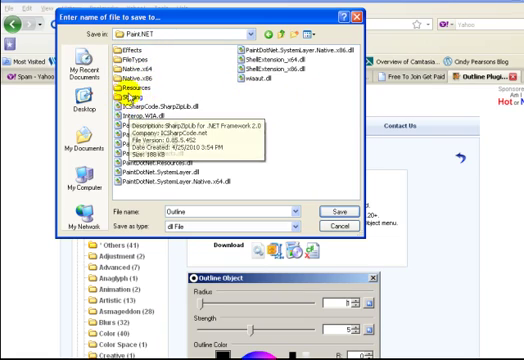
pyautogui.moveTo(296, 98)
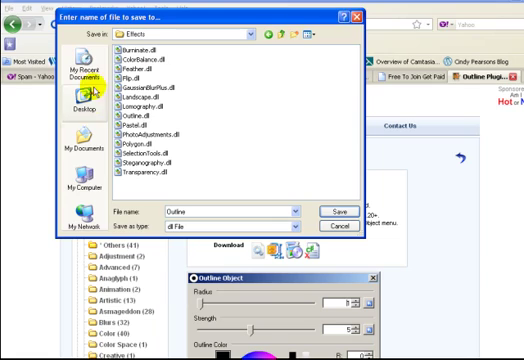
pyautogui.moveTo(276, 168)
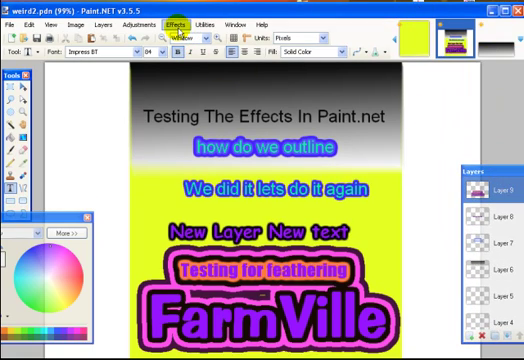
# - Check the Effects menu for the new plugin before loading backgroundgreen.jpg
pyautogui.click(182, 24)
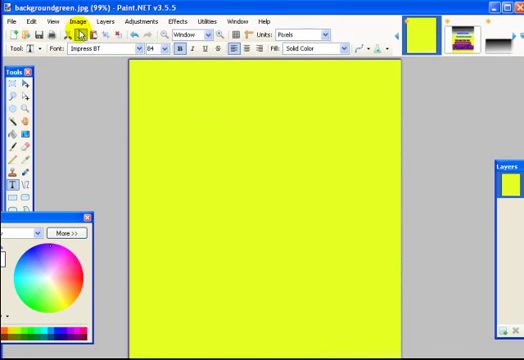
# - Choose the Text tool with a green primary colour from the Colors window
pyautogui.click(108, 20)
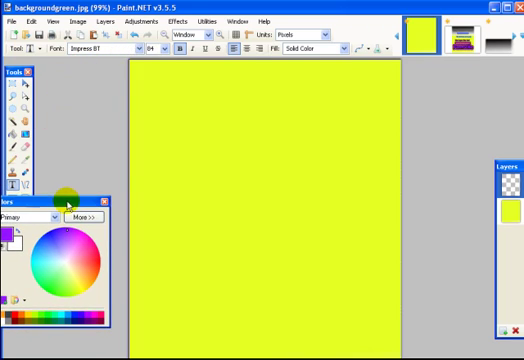
pyautogui.click(88, 258)
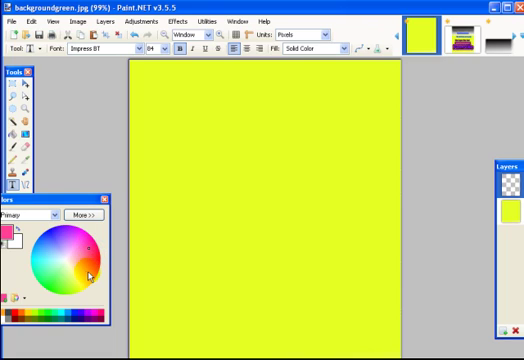
pyautogui.click(80, 284)
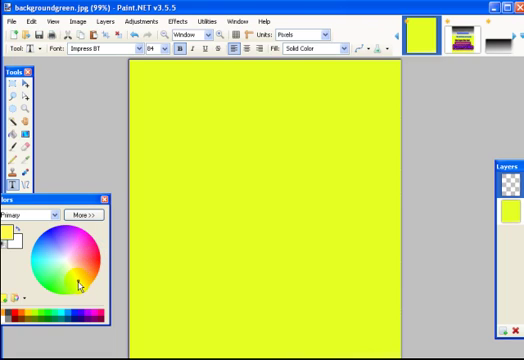
pyautogui.click(76, 284)
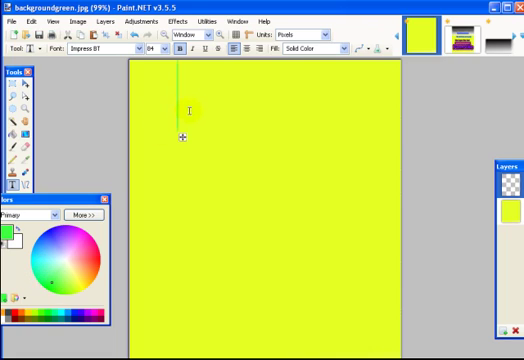
# - Write 'FarmVille' near the top of the yellow canvas and finish placing it
pyautogui.write('Far')
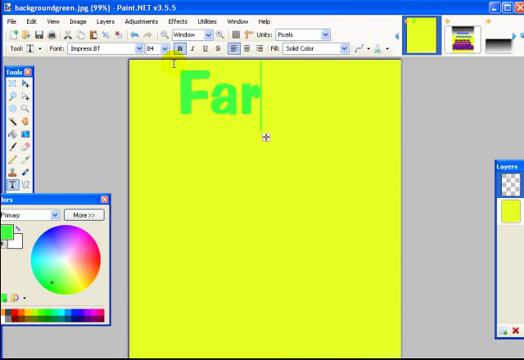
pyautogui.write('mVei')
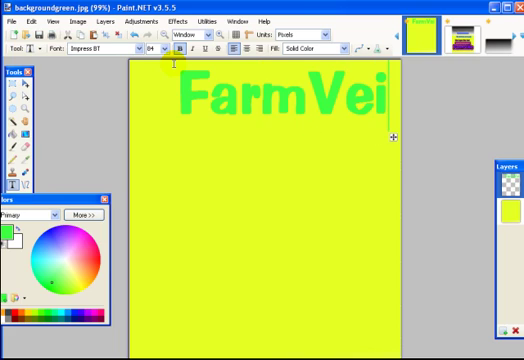
pyautogui.write('lle')
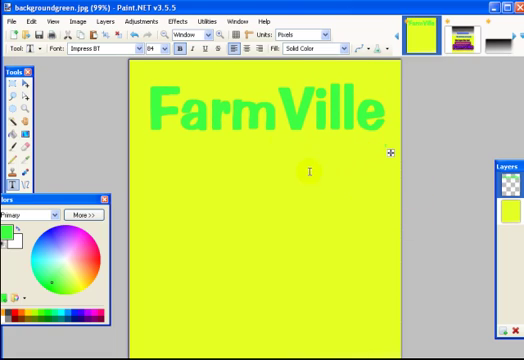
pyautogui.click(182, 20)
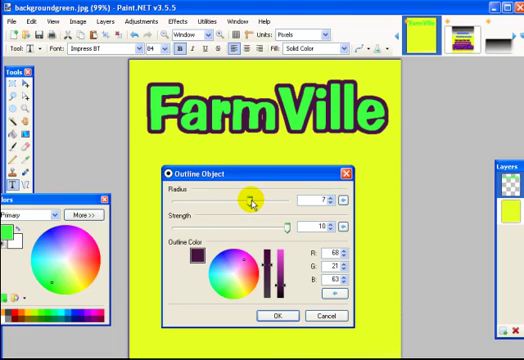
# - Give FarmVille a thick pink outline via Outline Object, adjusting radius, strength and colour
pyautogui.moveTo(256, 198); pyautogui.dragTo(244, 198)
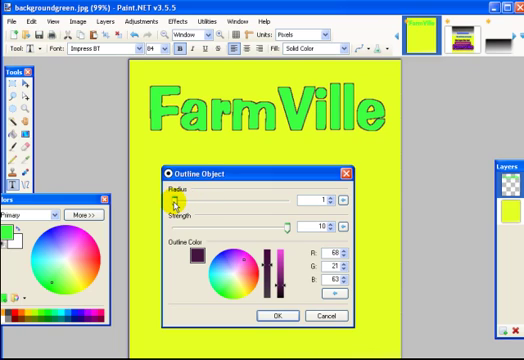
pyautogui.moveTo(200, 198); pyautogui.dragTo(228, 198)
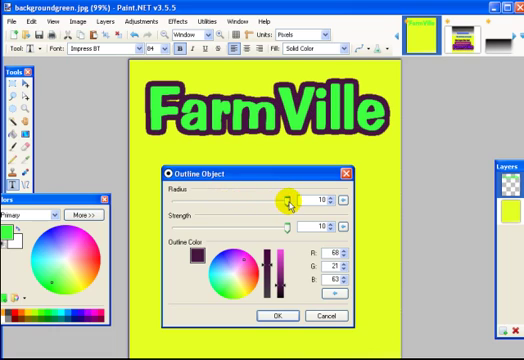
pyautogui.moveTo(296, 192); pyautogui.dragTo(292, 198)
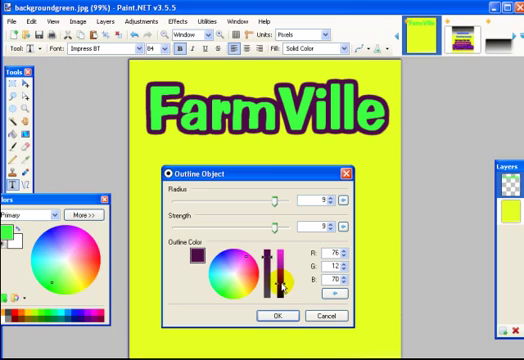
pyautogui.moveTo(282, 290); pyautogui.dragTo(282, 270)
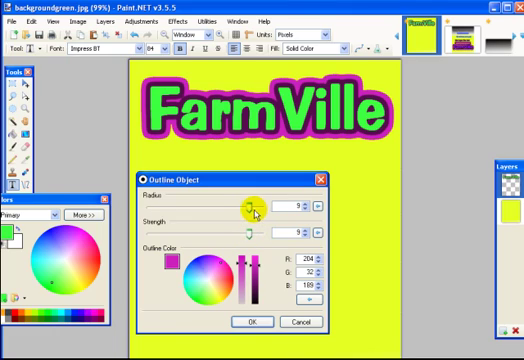
pyautogui.moveTo(248, 204); pyautogui.dragTo(256, 204)
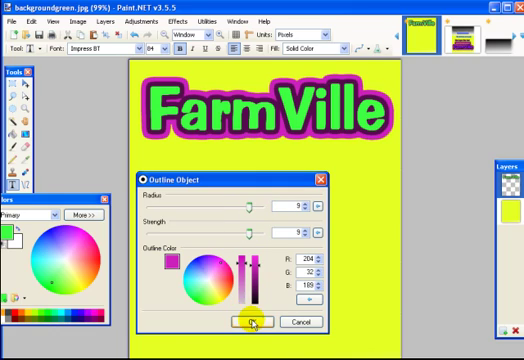
# - Confirm the pink outline, then add a second blue Outline Object pass outside it
pyautogui.click(252, 322)
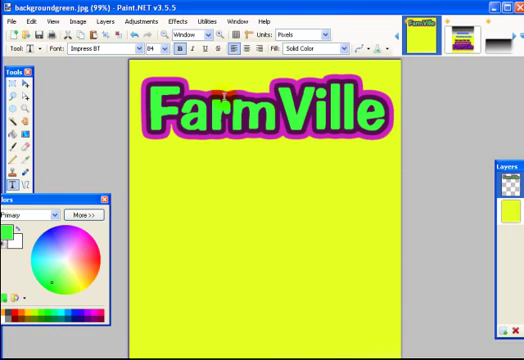
pyautogui.click(184, 20)
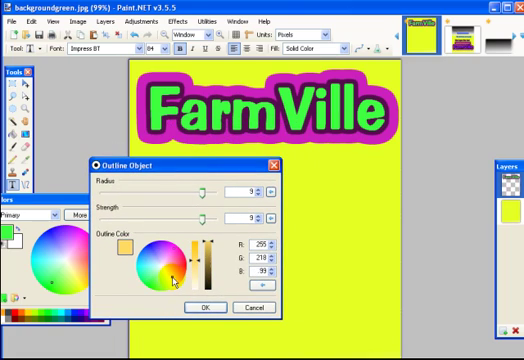
pyautogui.click(176, 262)
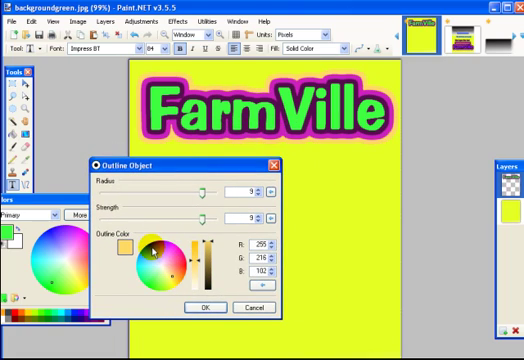
pyautogui.click(144, 266)
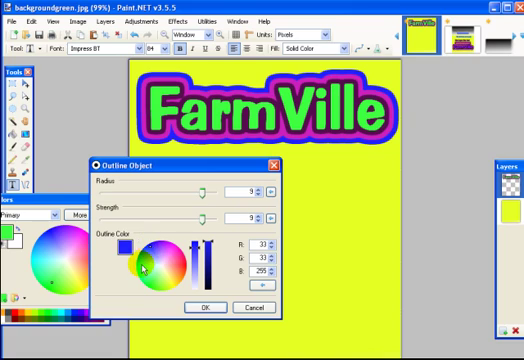
pyautogui.click(138, 258)
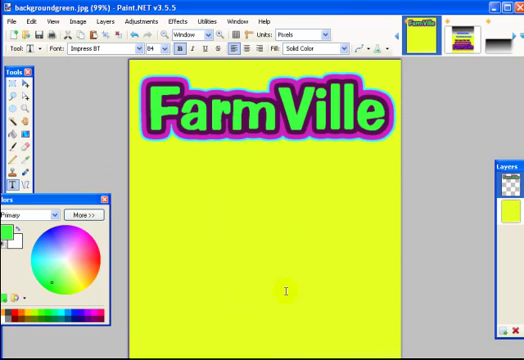
pyautogui.click(164, 20)
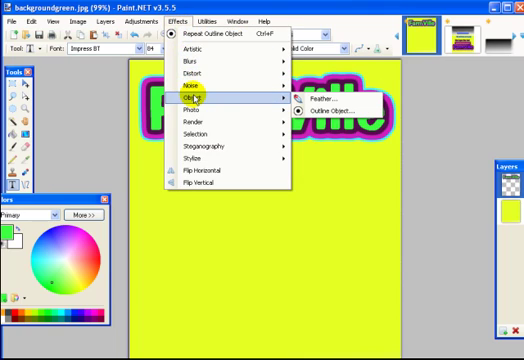
pyautogui.moveTo(330, 114)
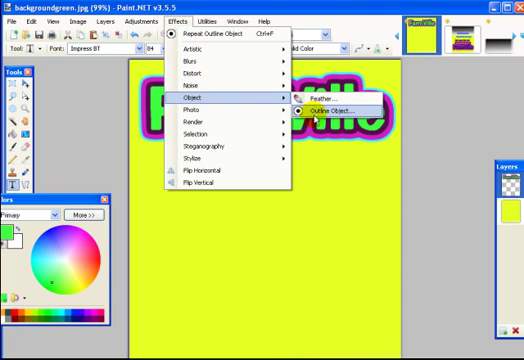